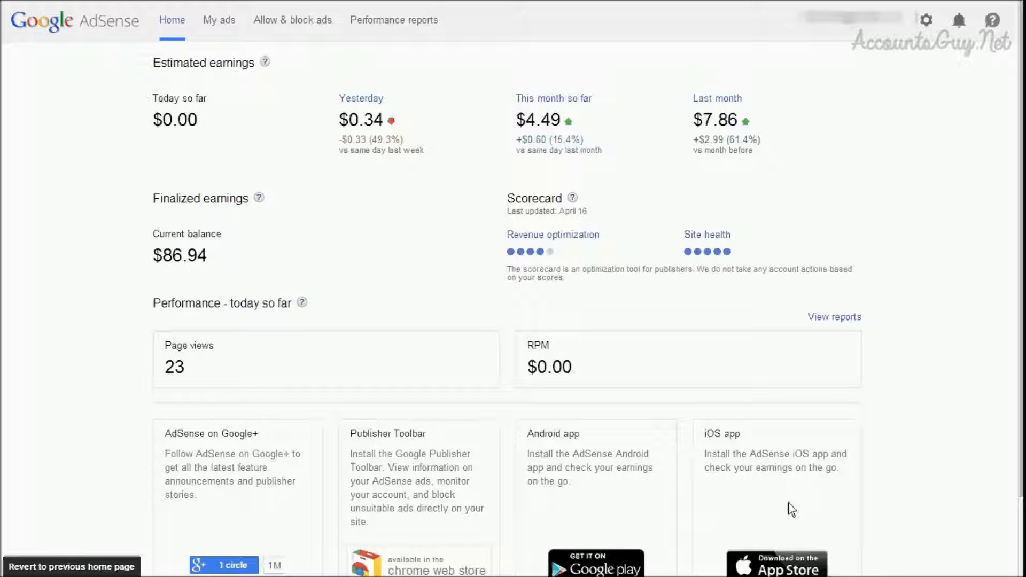
mouse_move(334, 226)
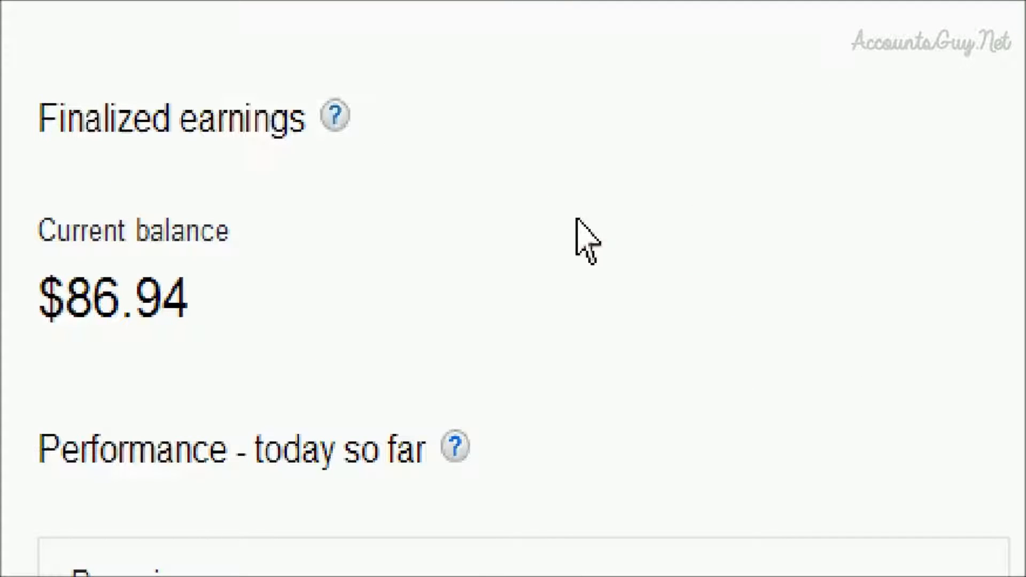
mouse_move(387, 199)
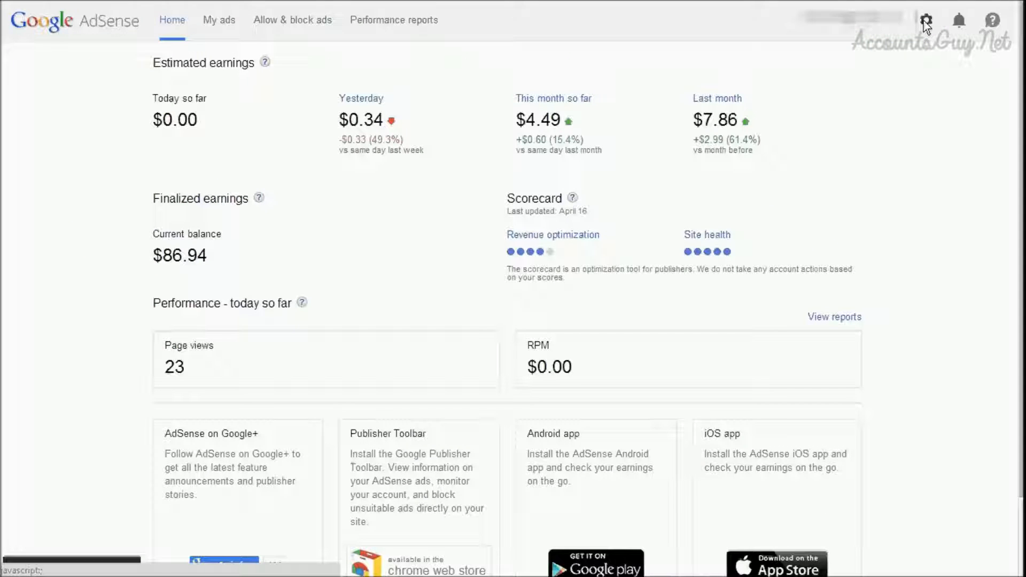
- Choose Payments from the gear account menu at the top right
click(925, 18)
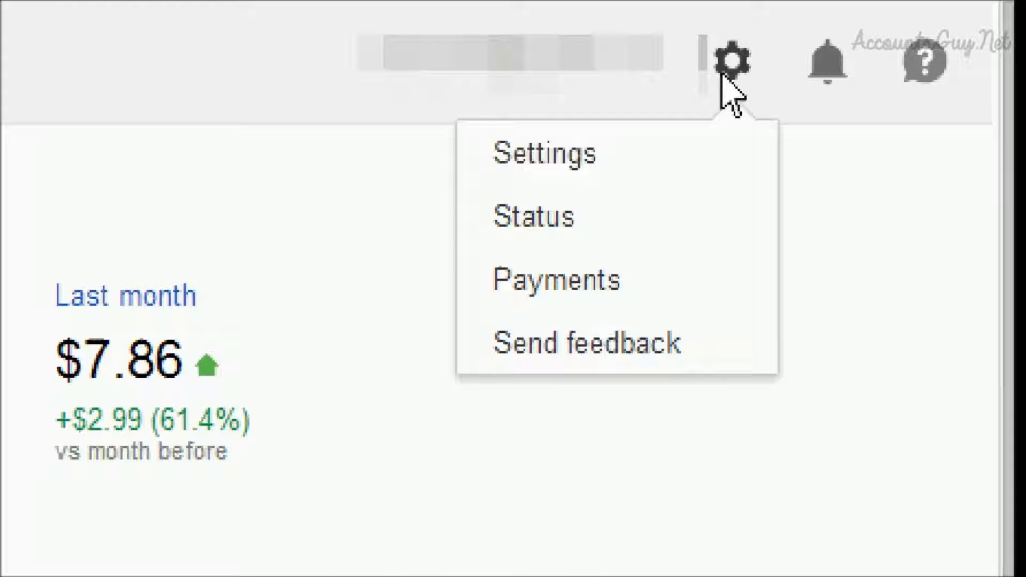
mouse_move(611, 190)
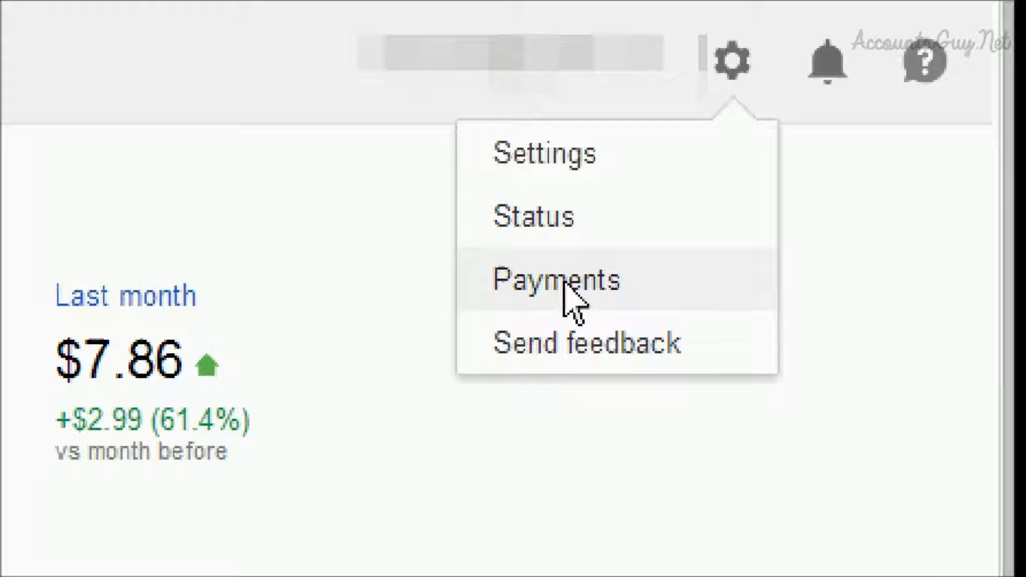
click(562, 292)
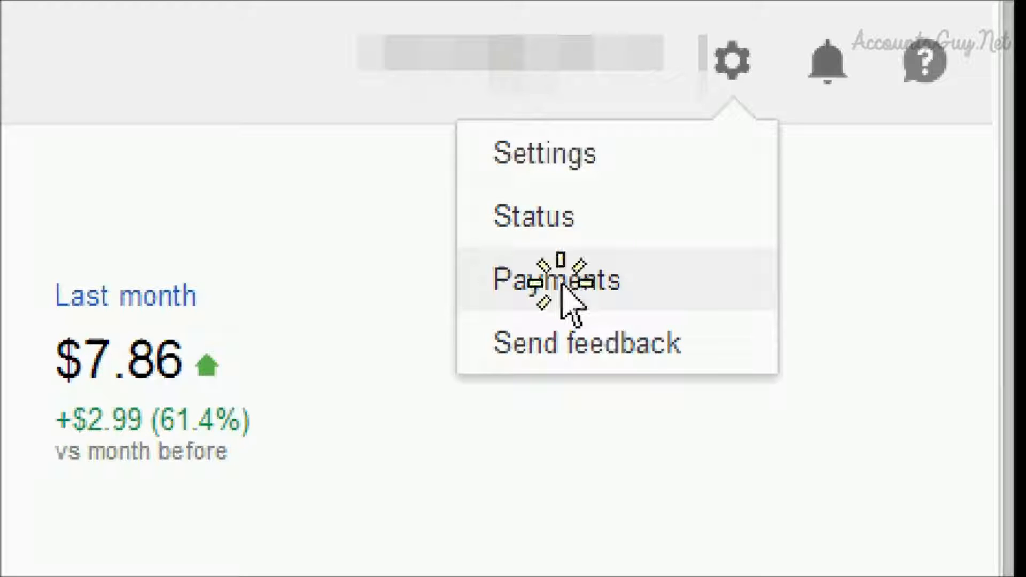
- Show the Payment history table and highlight the $86.94 Service Adjustment credit
click(554, 280)
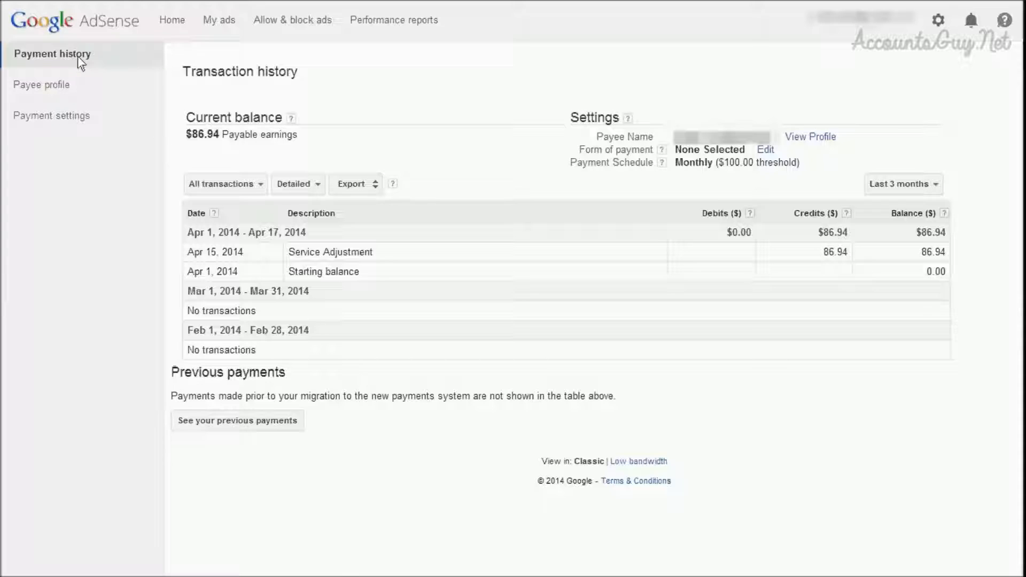
mouse_move(73, 132)
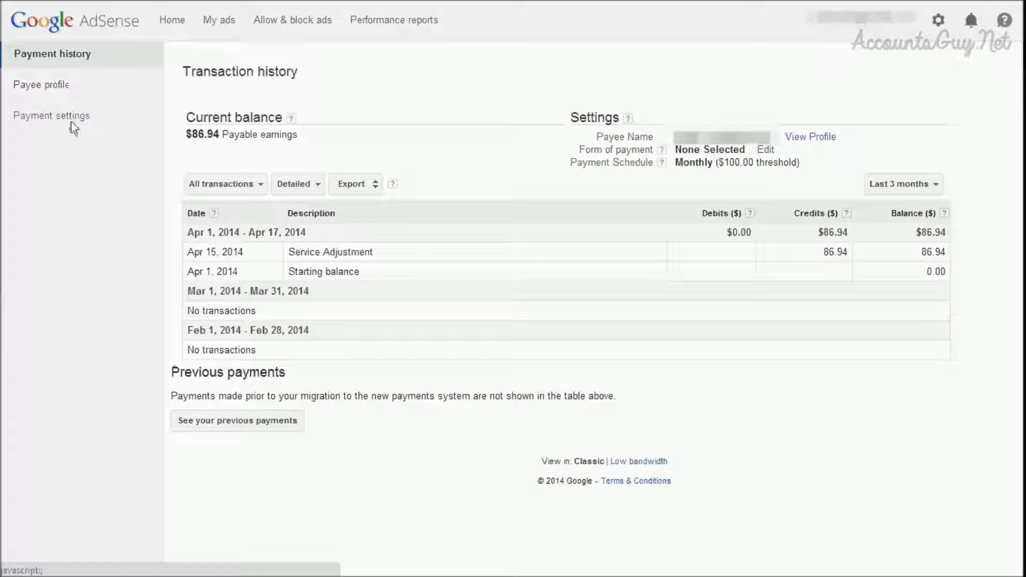
mouse_move(70, 58)
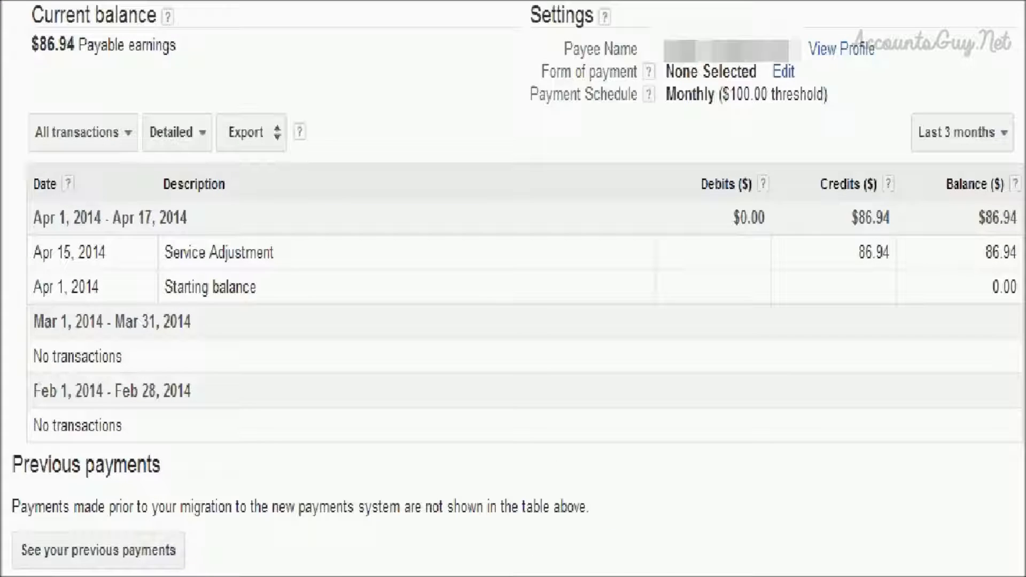
mouse_move(70, 76)
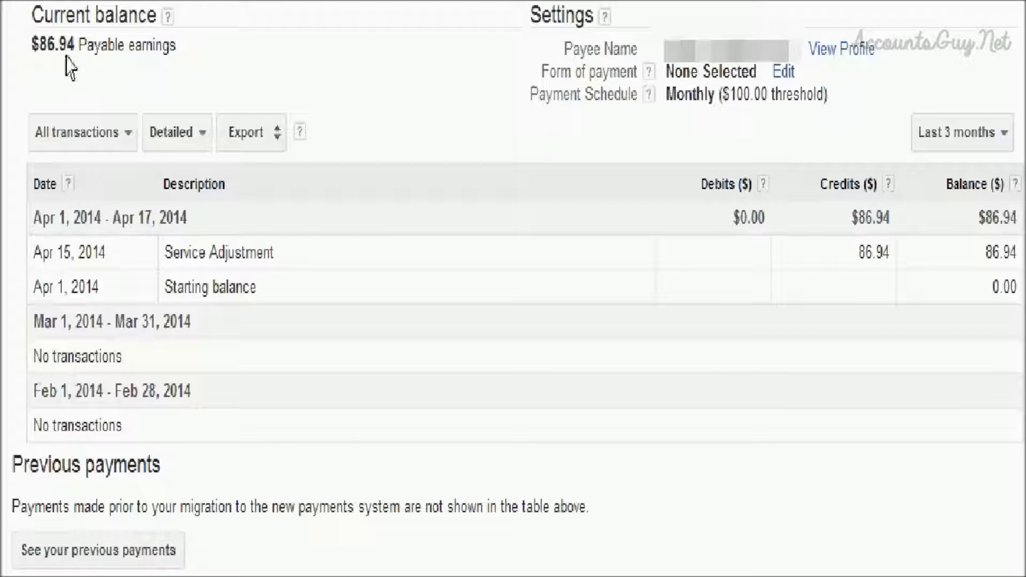
mouse_move(207, 268)
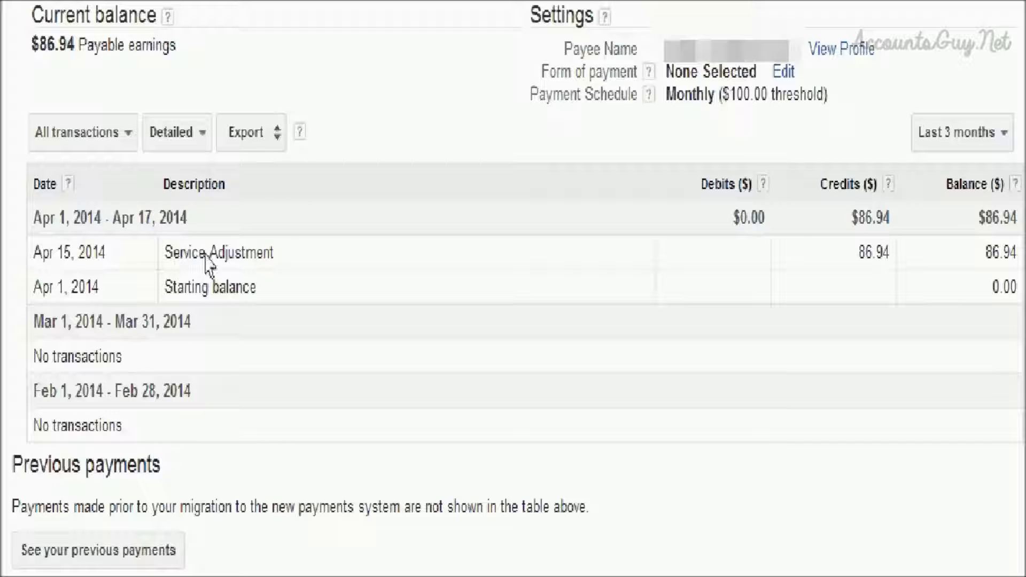
mouse_move(184, 267)
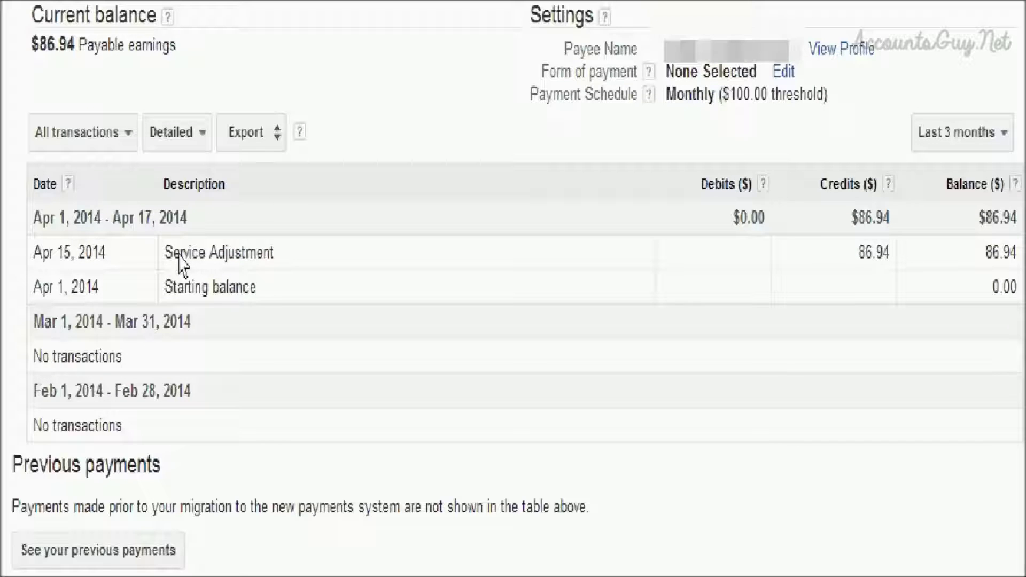
mouse_move(172, 258)
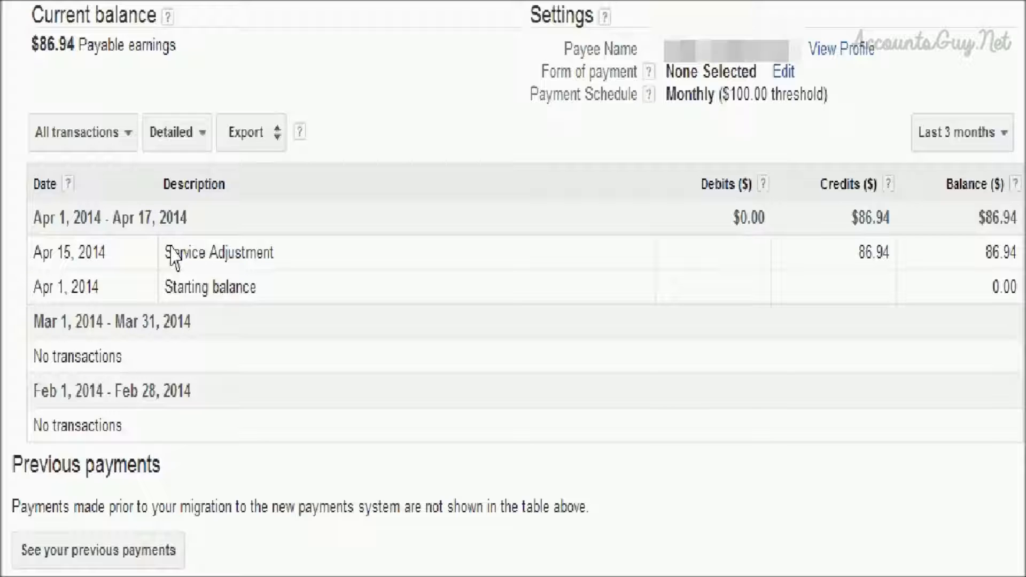
mouse_move(219, 269)
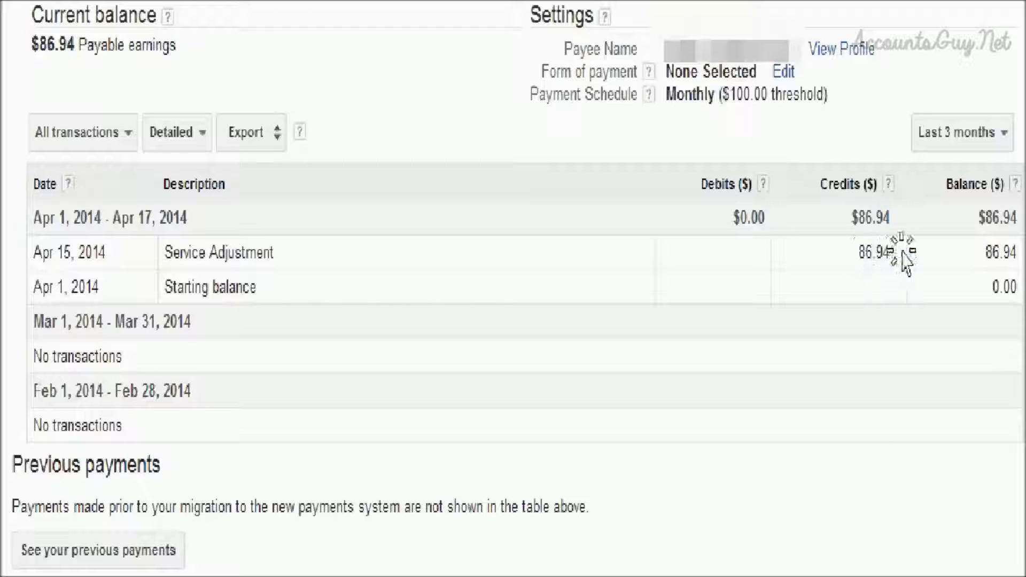
double_click(875, 252)
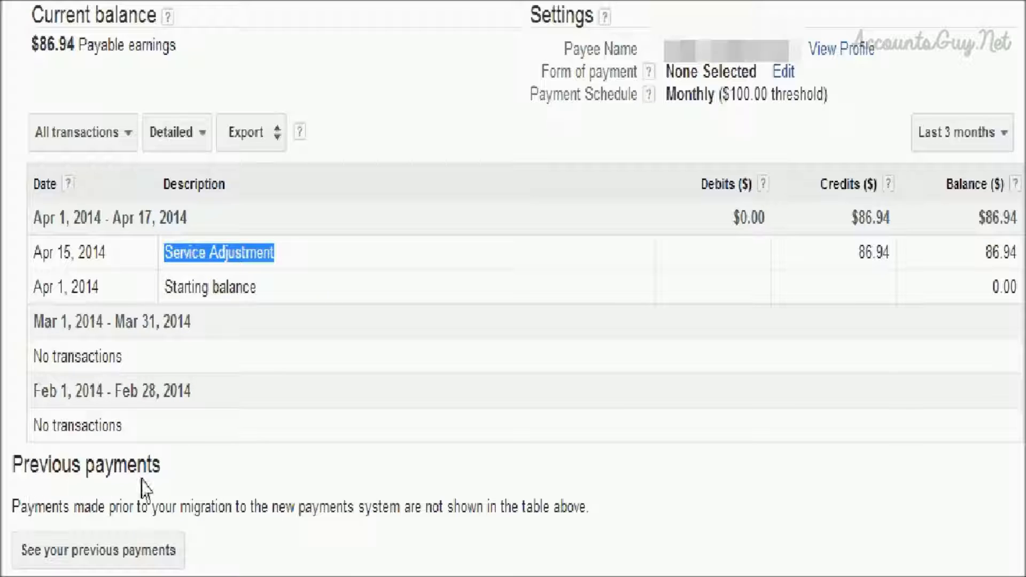
mouse_move(187, 535)
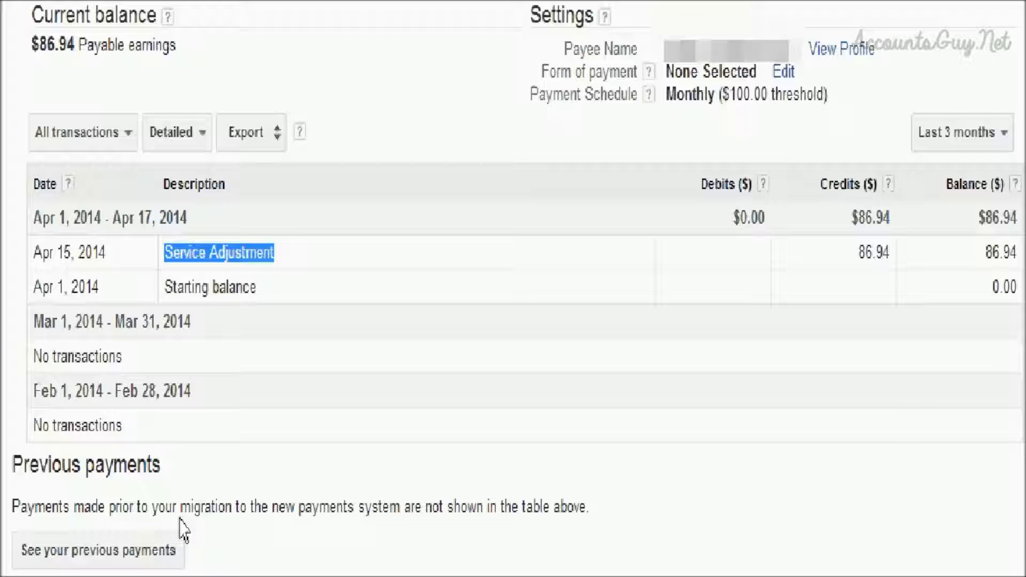
mouse_move(118, 556)
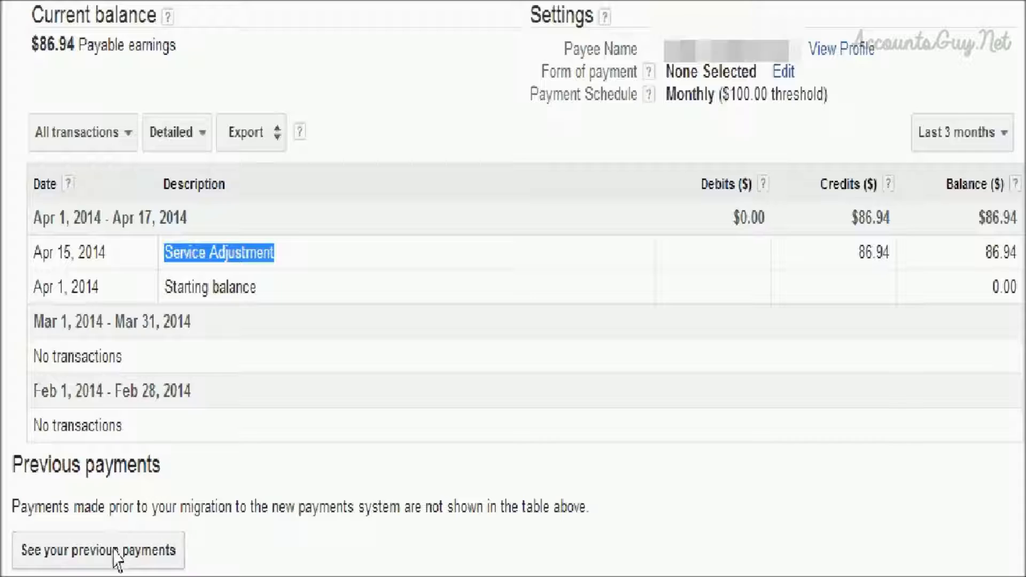
- Review the Previous payments table back to November 2011, then return to the Payments overview
click(99, 549)
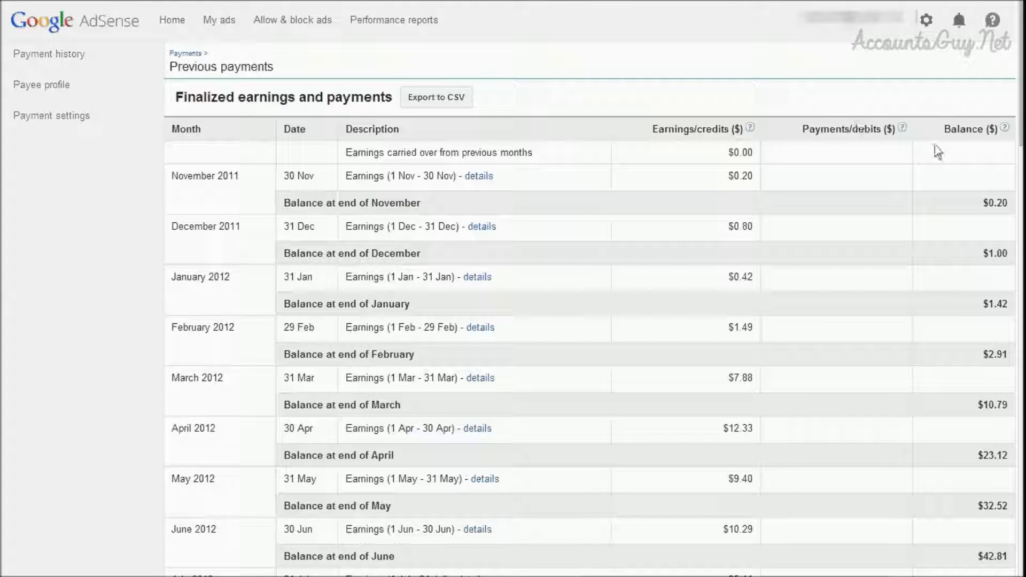
scroll(down, 3)
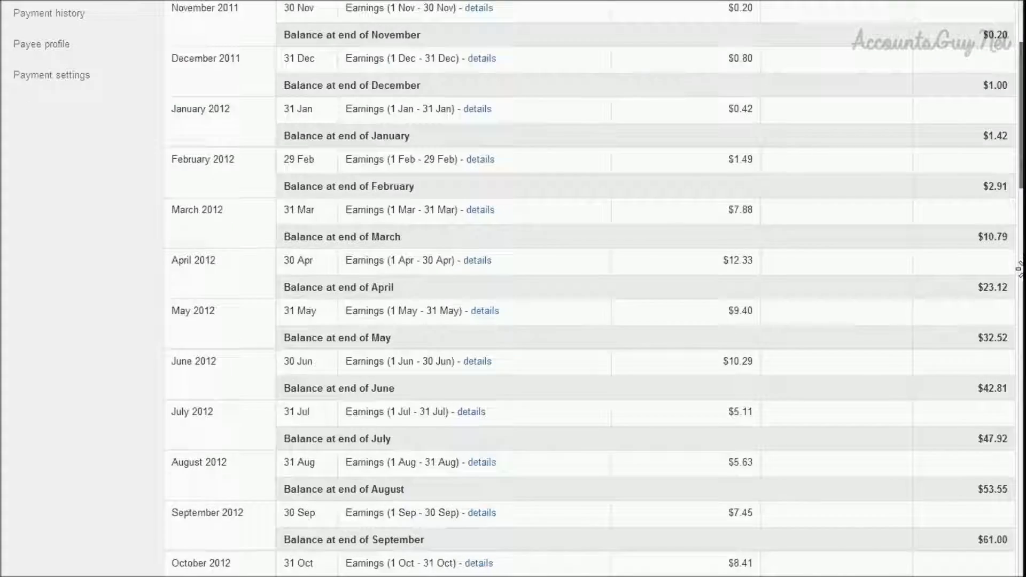
scroll(down, 3)
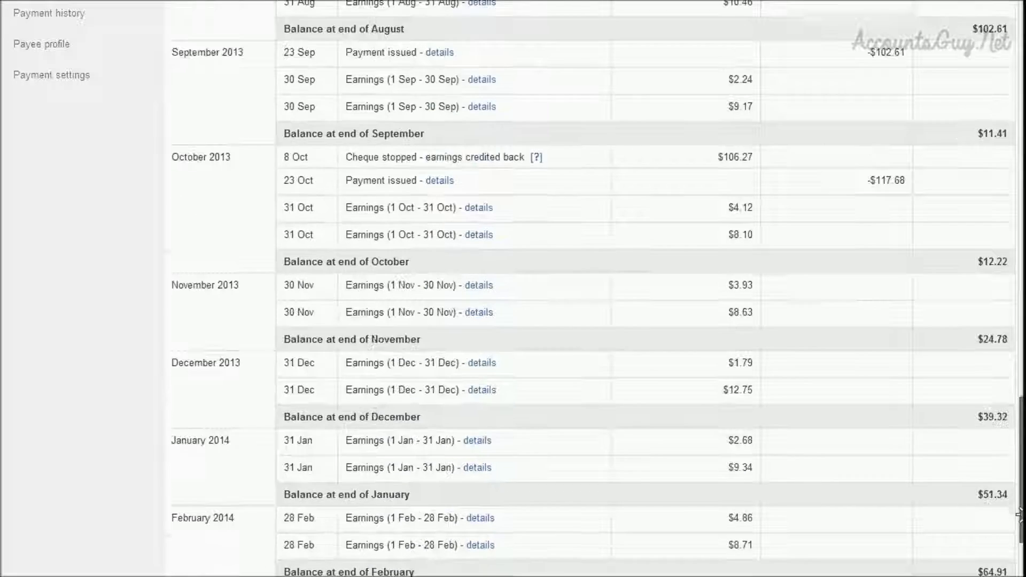
scroll(down, 3)
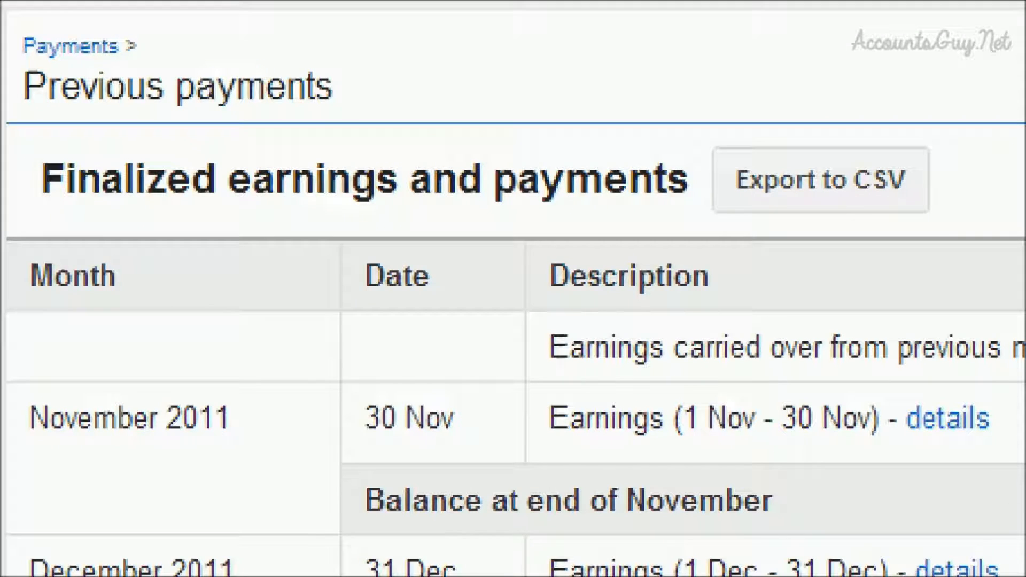
click(70, 48)
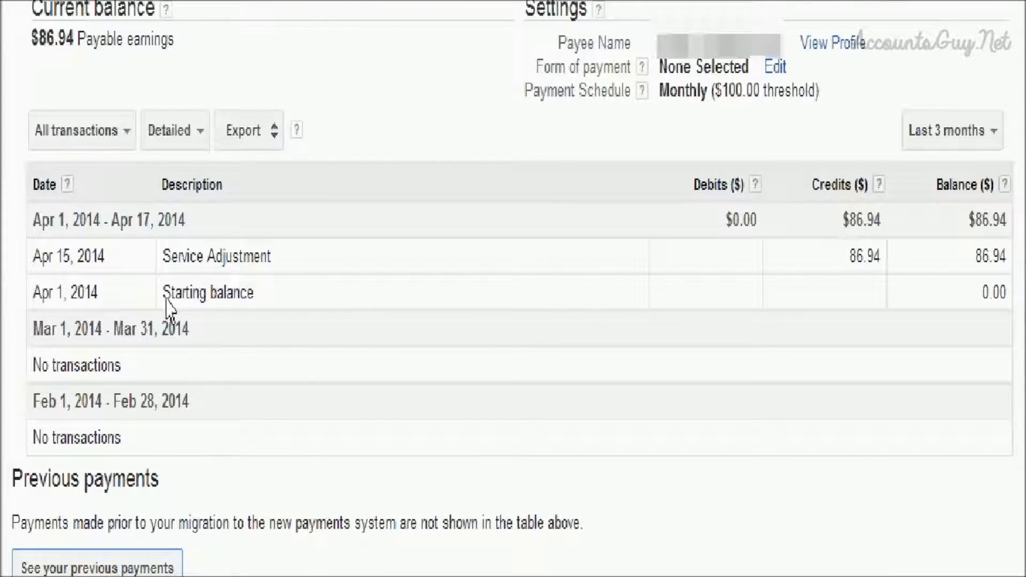
mouse_move(444, 323)
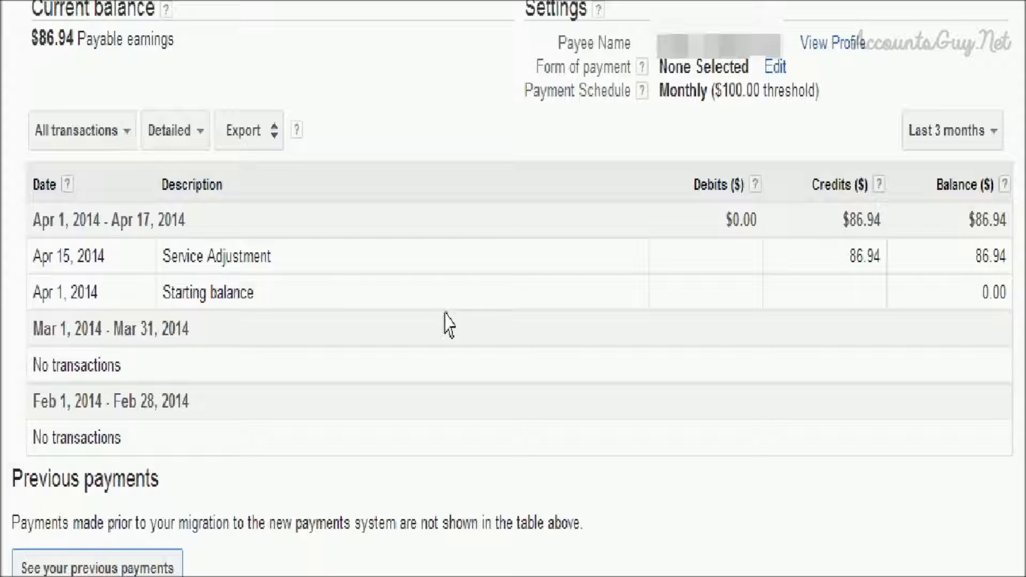
mouse_move(674, 343)
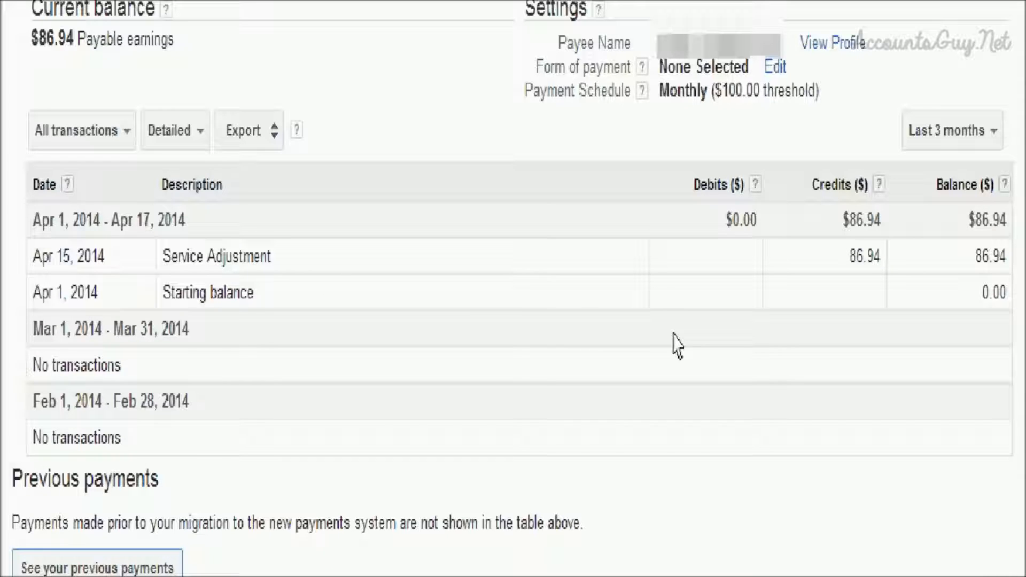
mouse_move(73, 150)
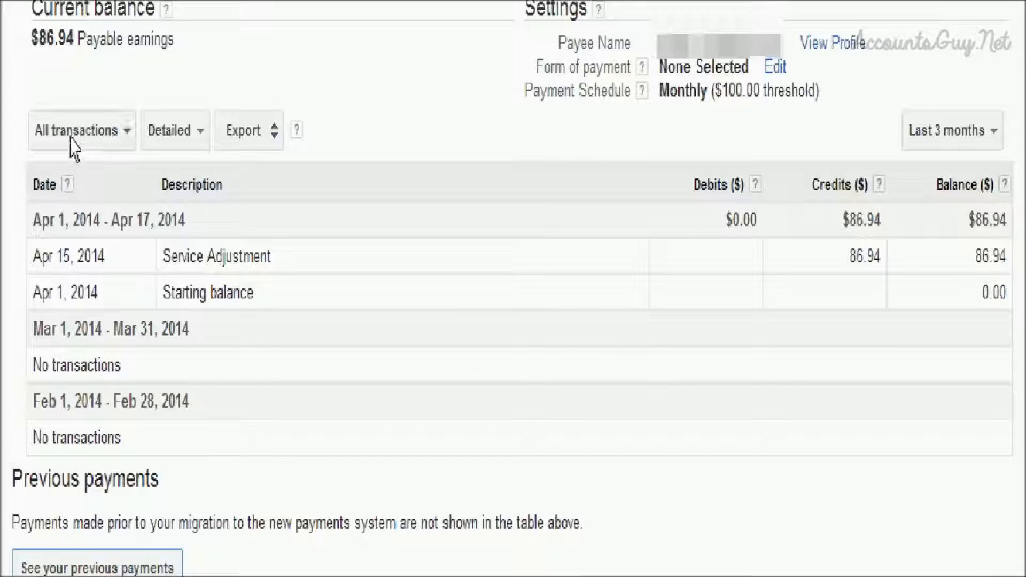
click(80, 130)
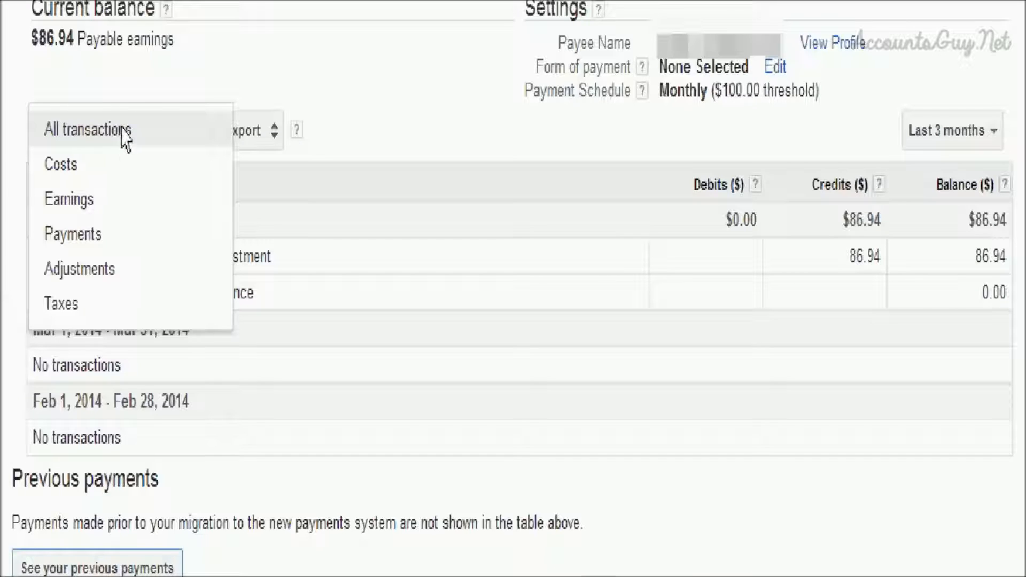
mouse_move(119, 242)
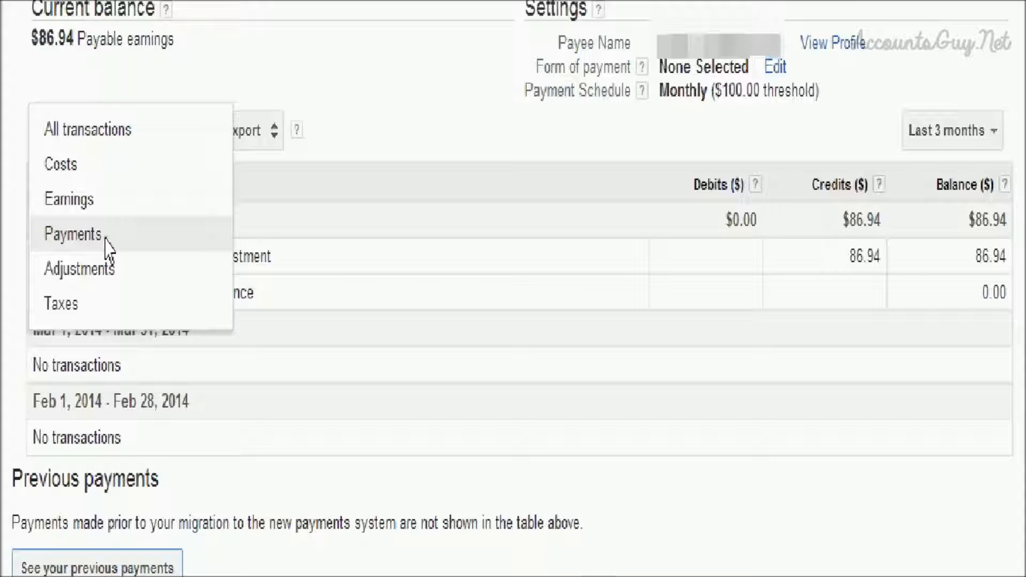
- Try the Payments filter, restore All transactions, and switch the table to Summary view
click(71, 234)
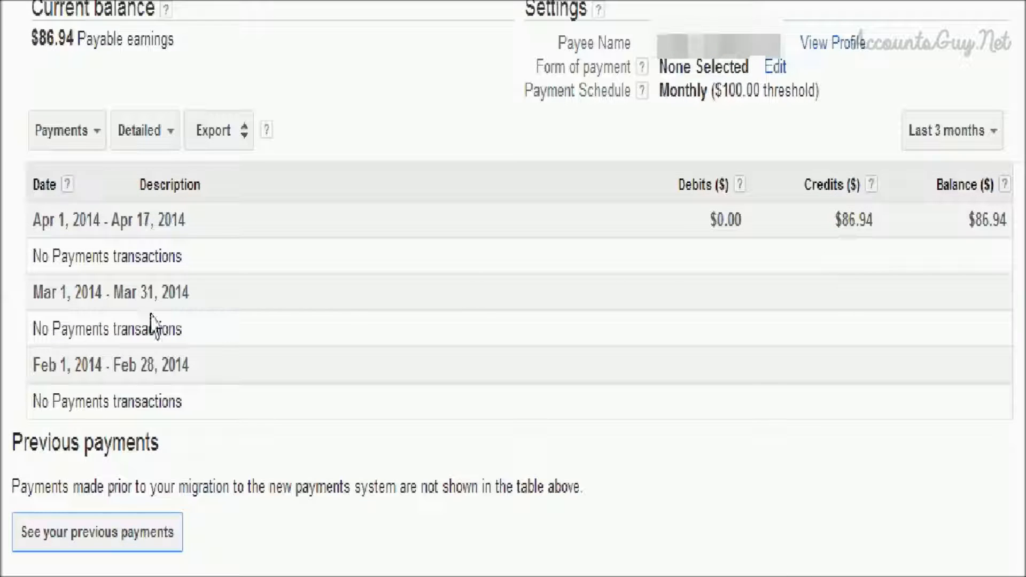
mouse_move(133, 342)
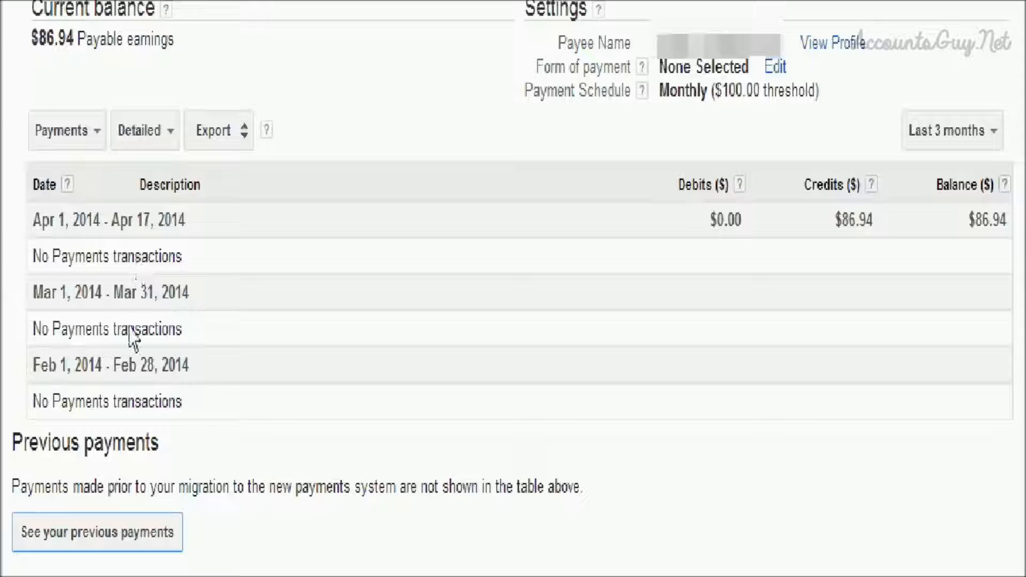
click(66, 131)
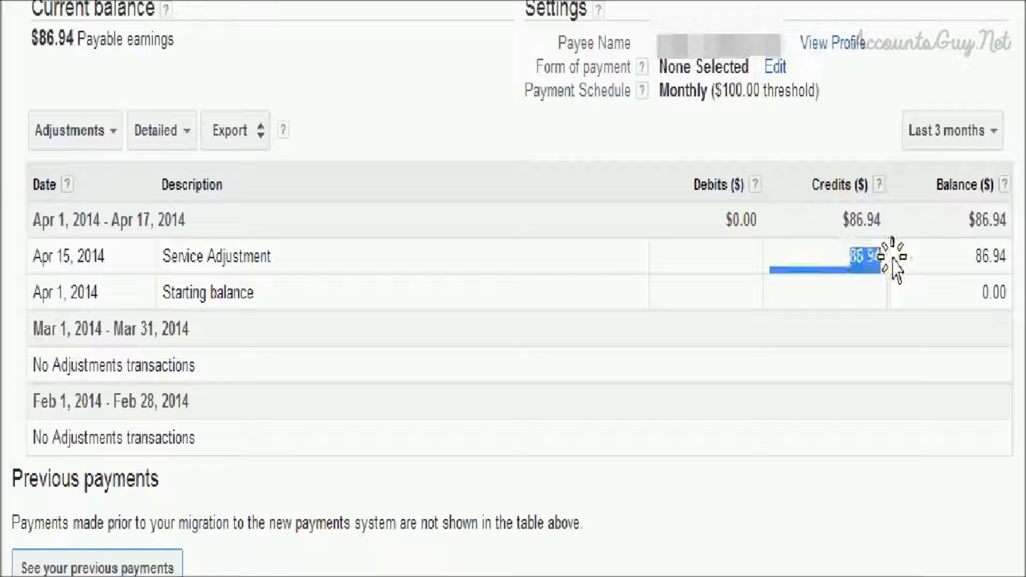
click(70, 130)
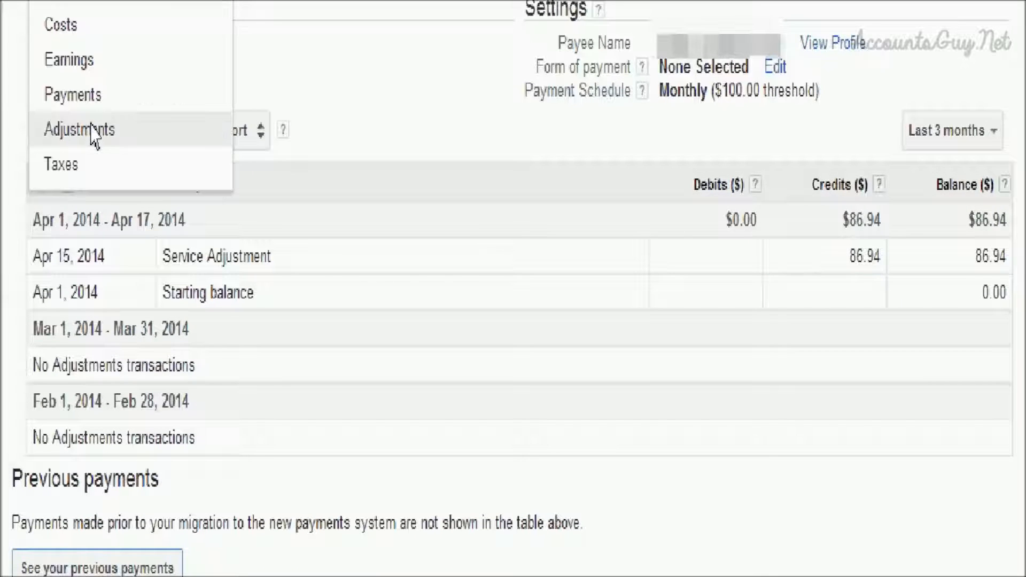
mouse_move(90, 58)
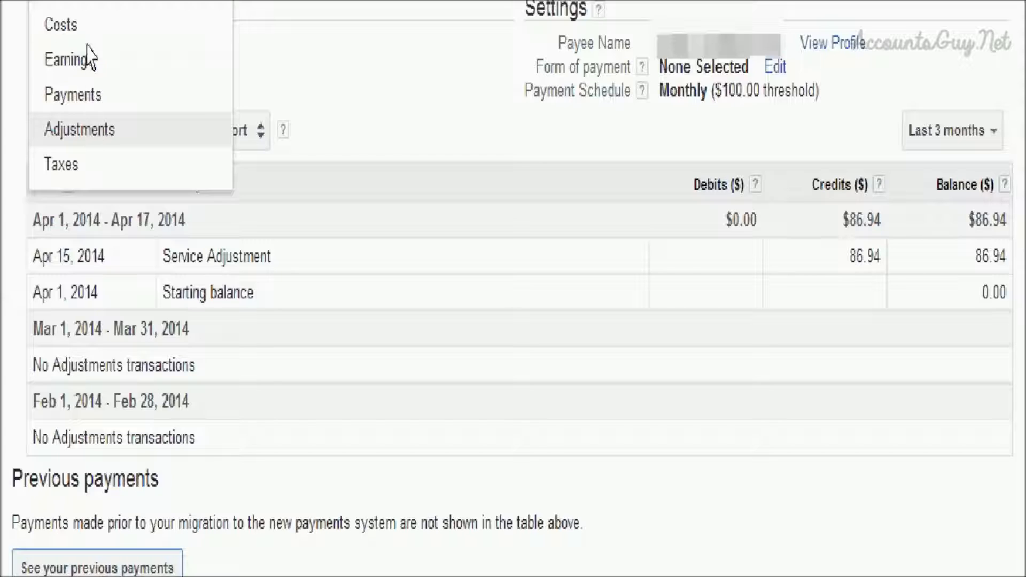
mouse_move(63, 180)
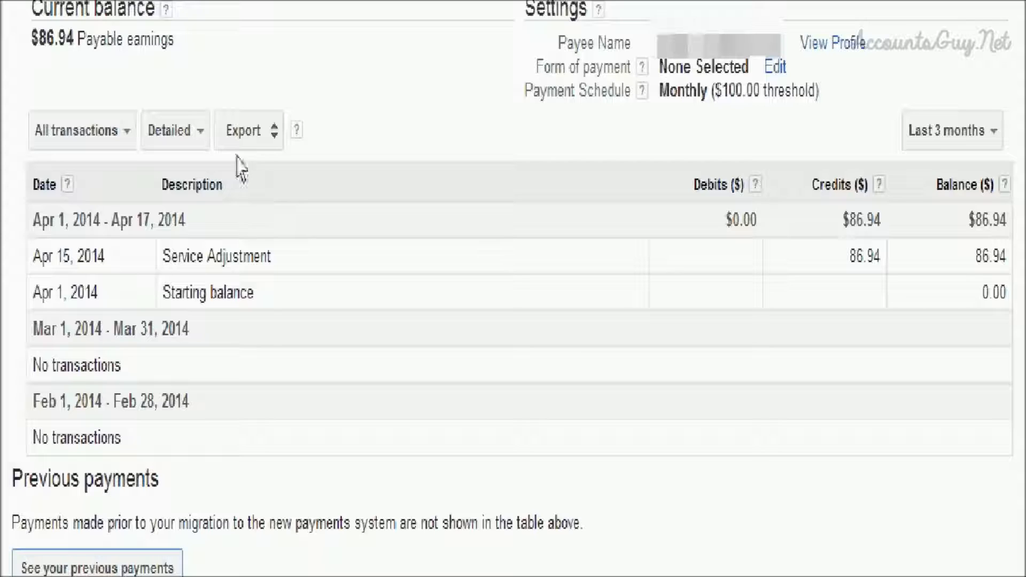
click(176, 131)
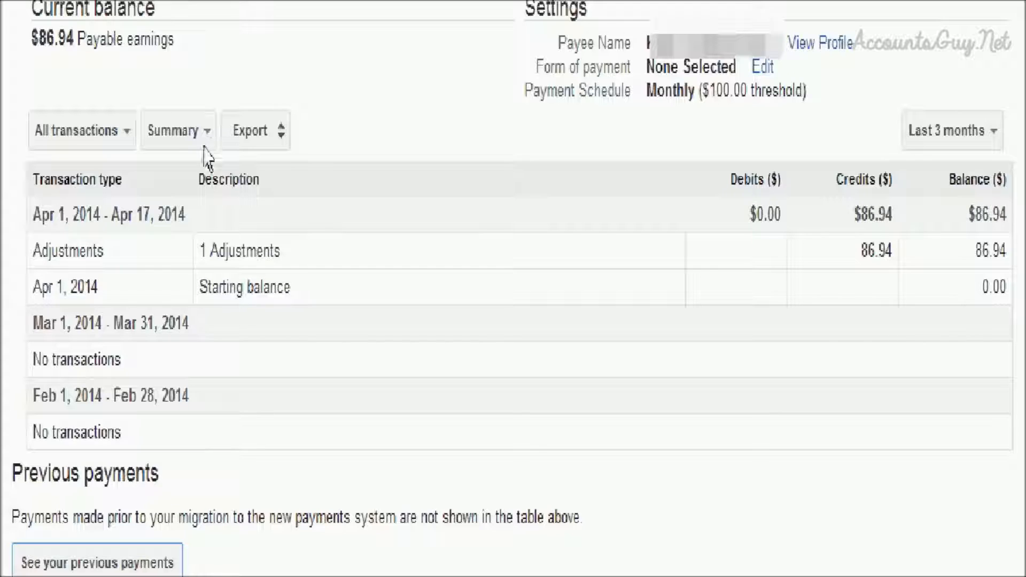
- Choose Print selected history from the Export options to open the printable window
click(254, 130)
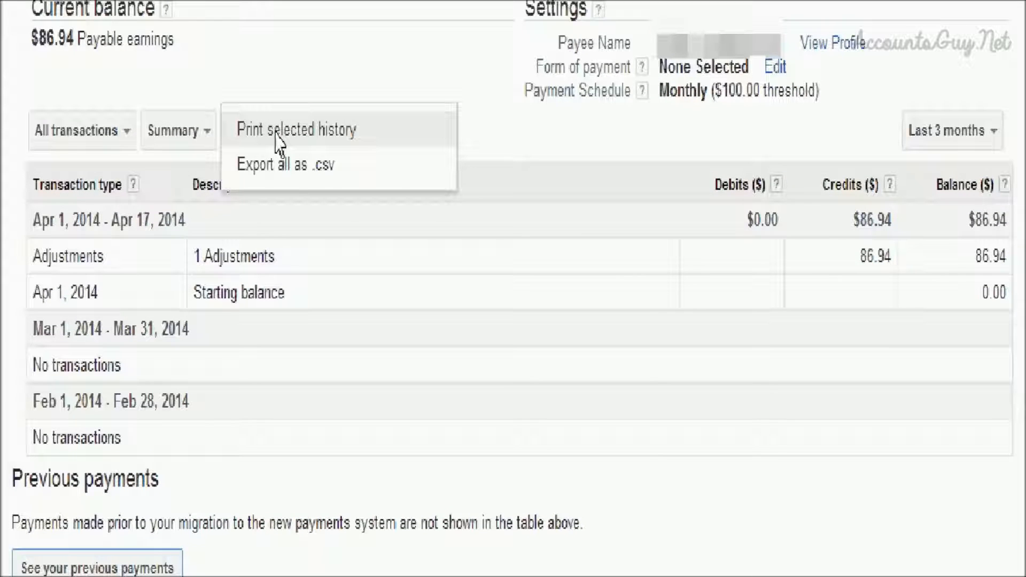
mouse_move(349, 152)
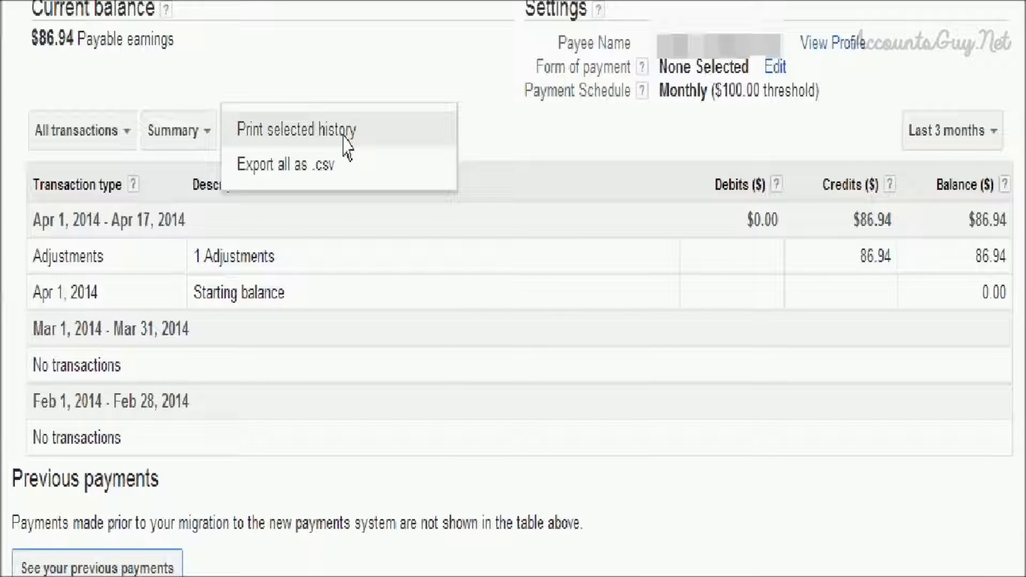
click(300, 129)
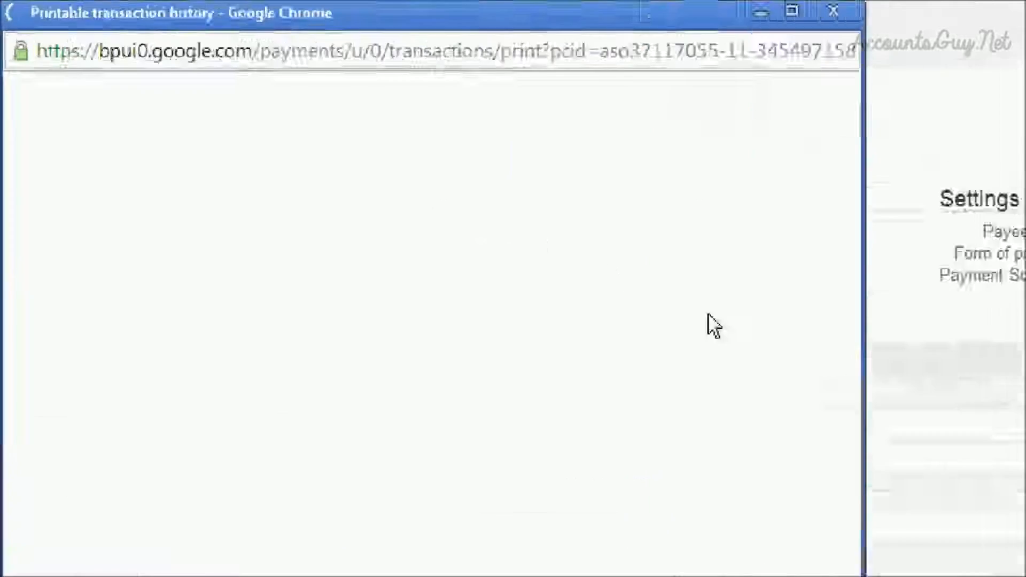